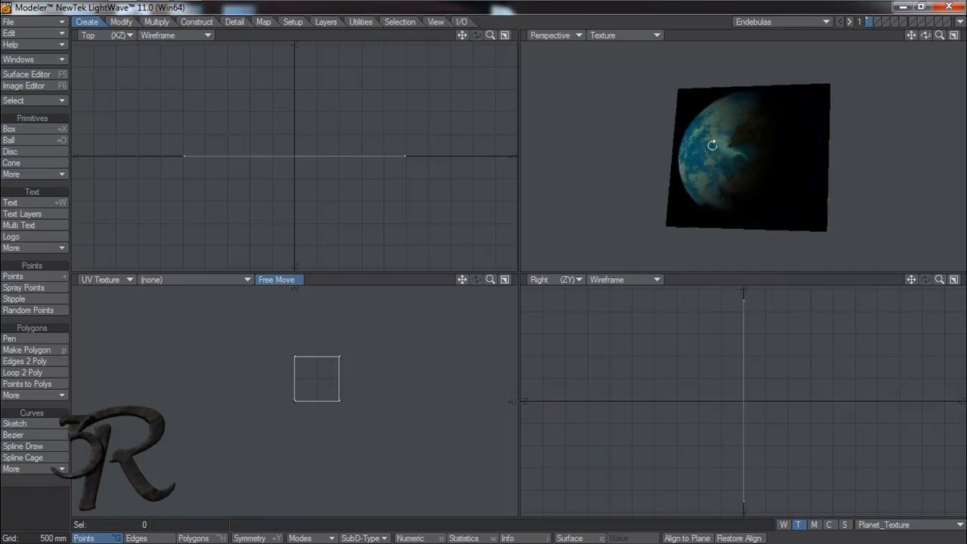
Review the planet surface's transparency texture layers in Modeler's Surface Editor.
left_click(27, 74)
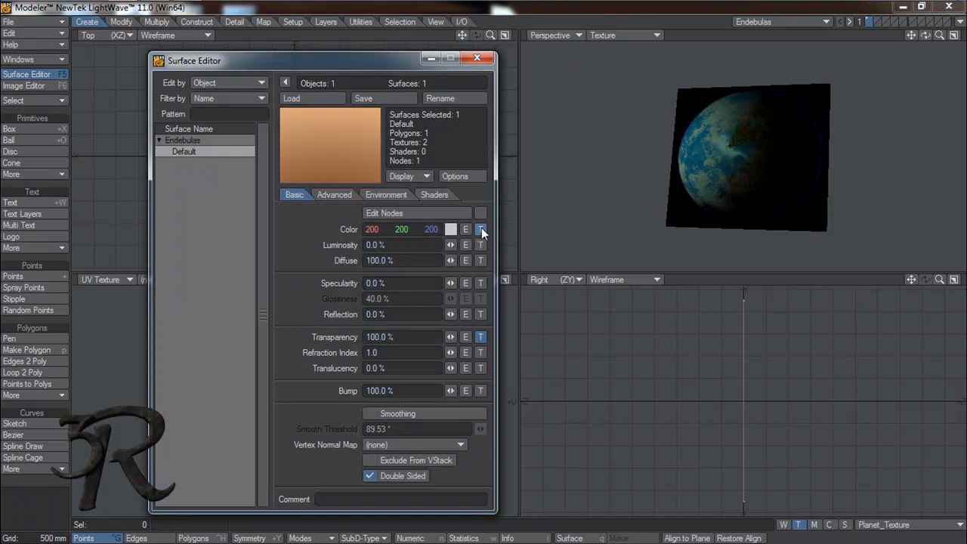
left_click(480, 229)
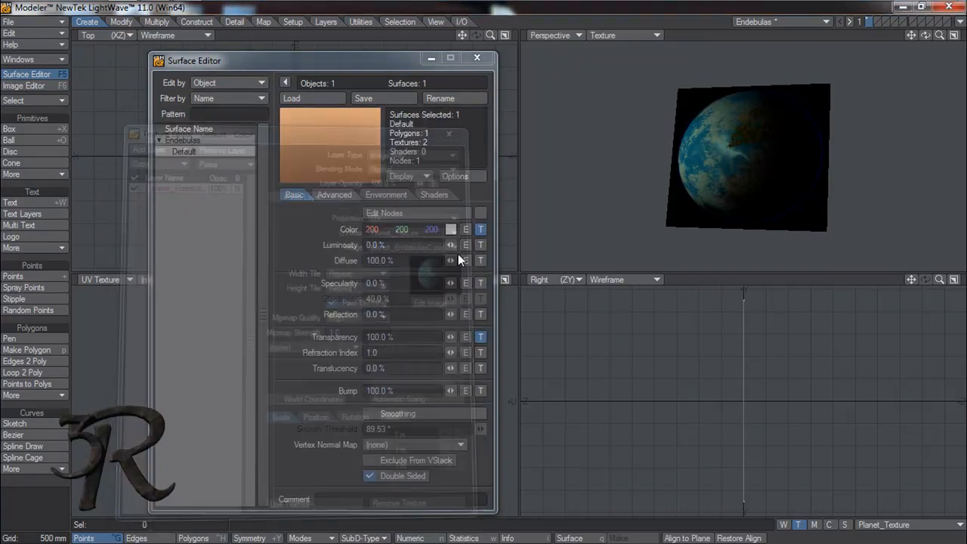
left_click(481, 336)
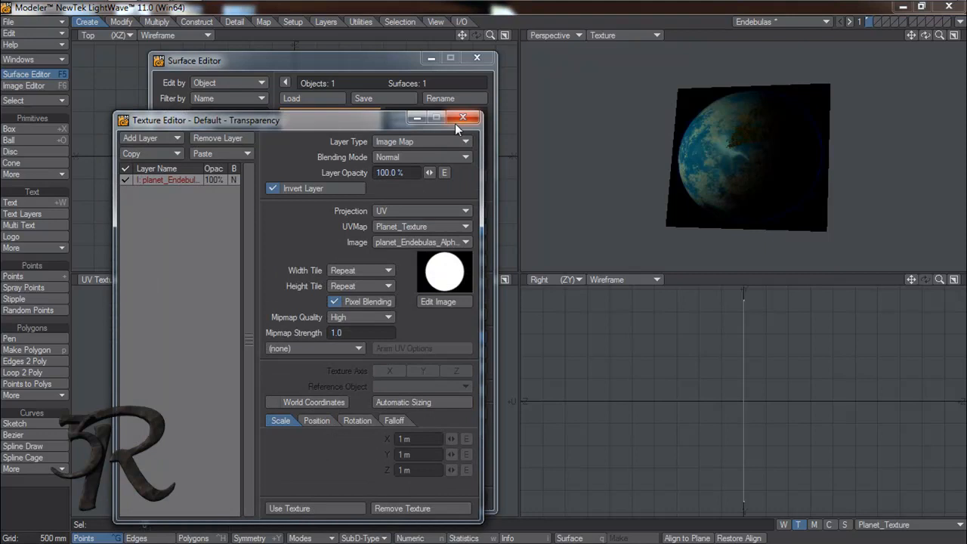
left_click(462, 117)
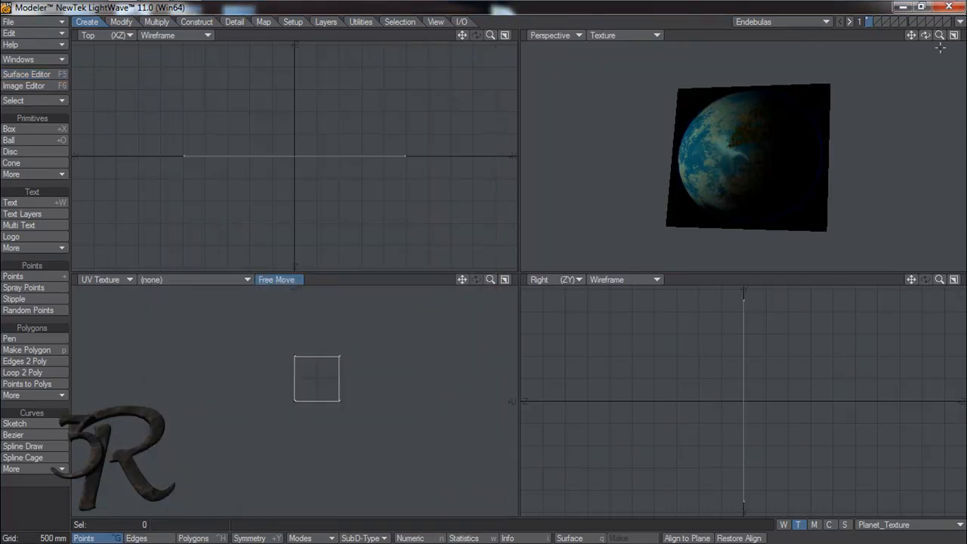
In Layout, show the camera view as a VPR live preview with OpenGL wireframe overlay.
left_click(917, 21)
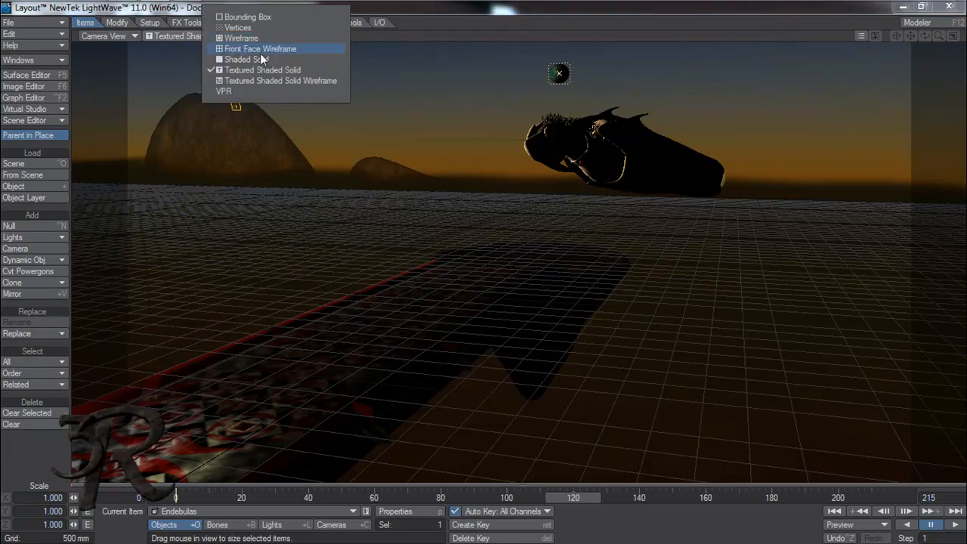
left_click(224, 91)
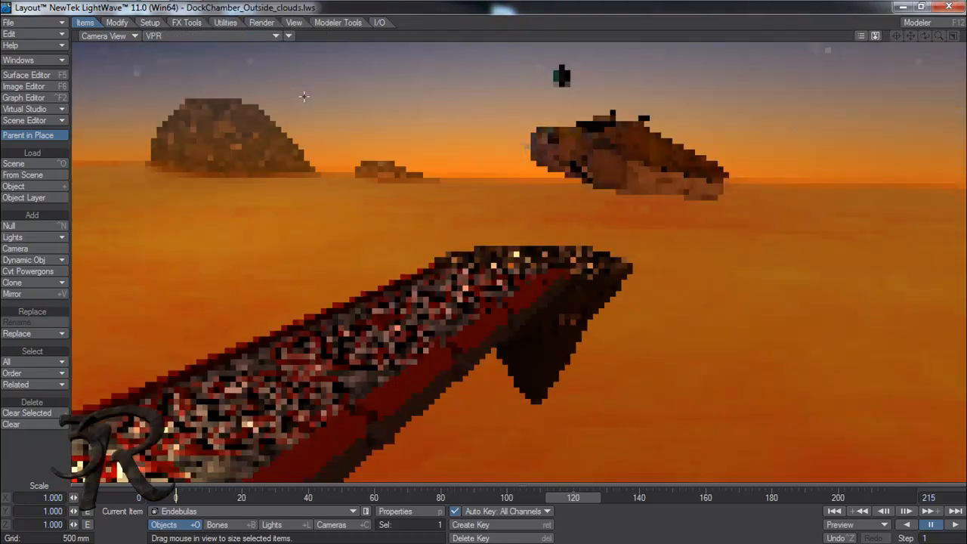
left_click(293, 23)
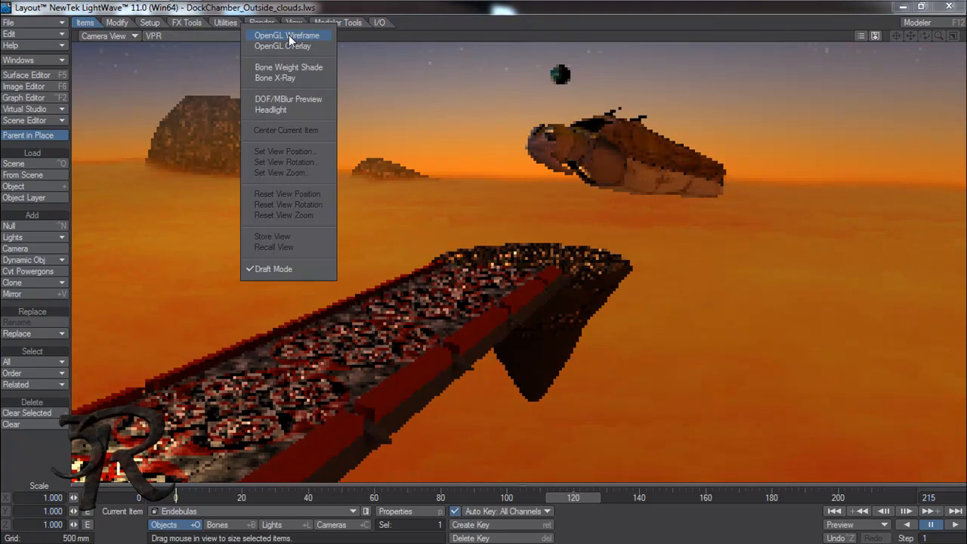
left_click(287, 36)
type("4.000")
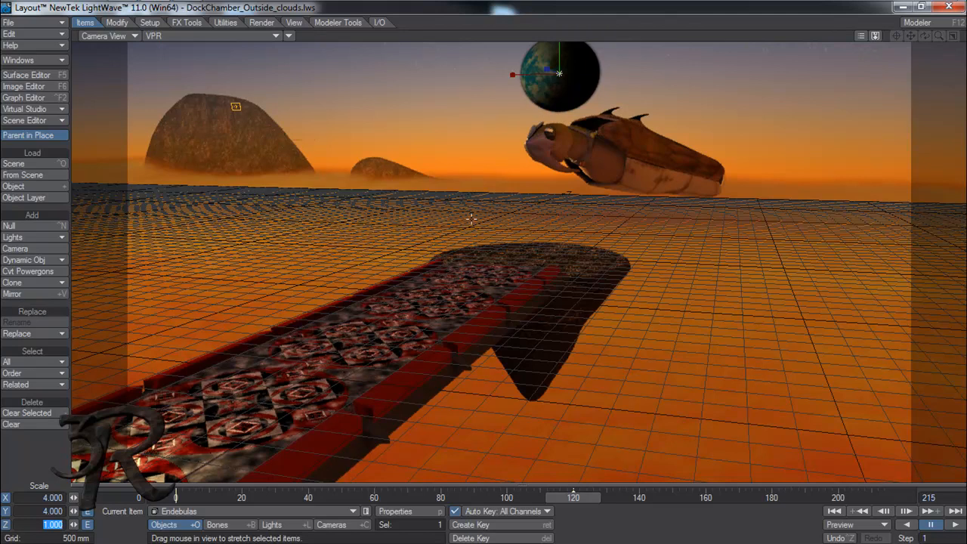
mouse_move(504, 103)
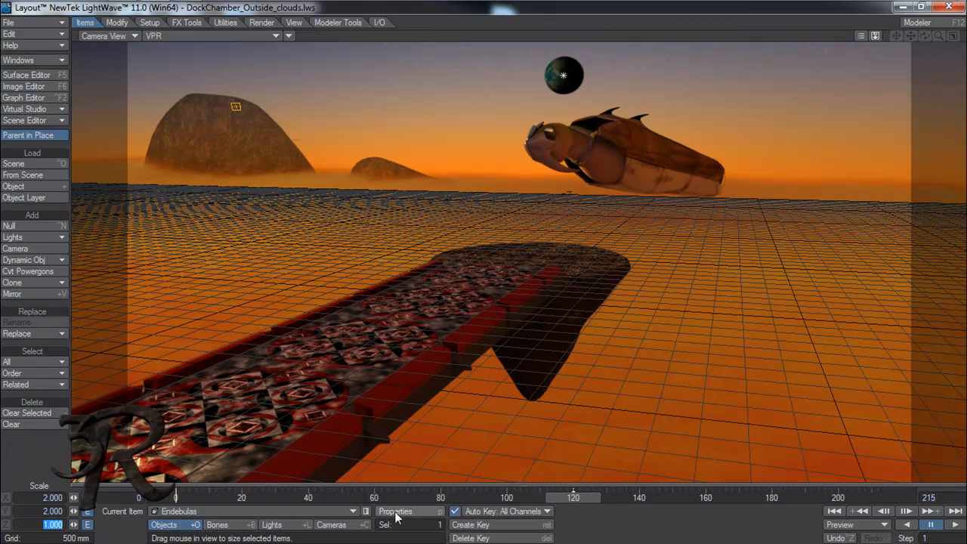
Disable the planet's Self, Cast and Receive Shadow and set Object Dissolve to 50%.
left_click(396, 511)
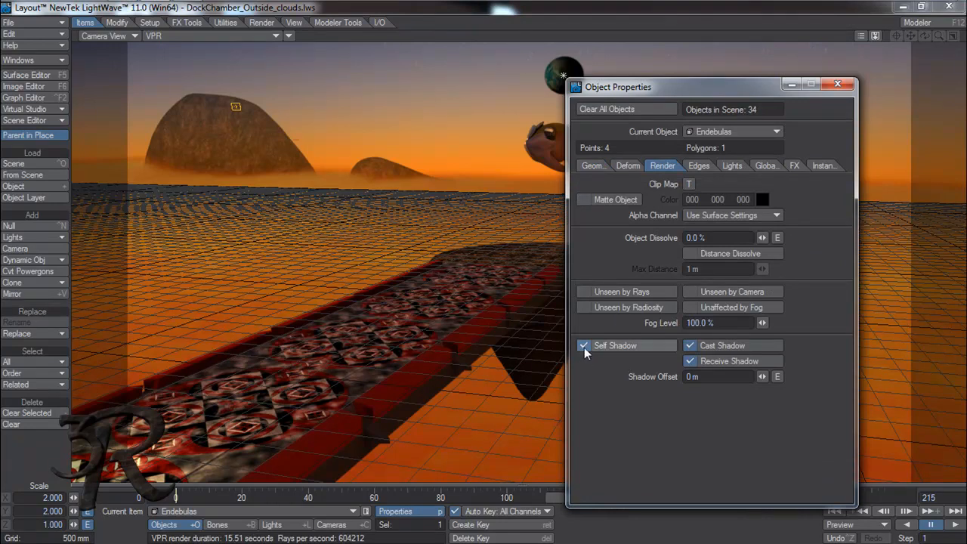
left_click(583, 345)
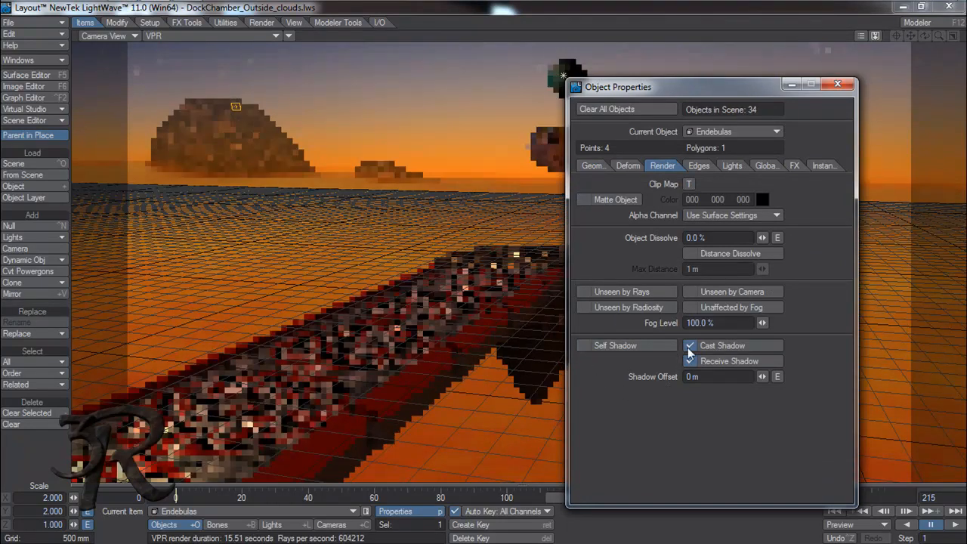
left_click(689, 345)
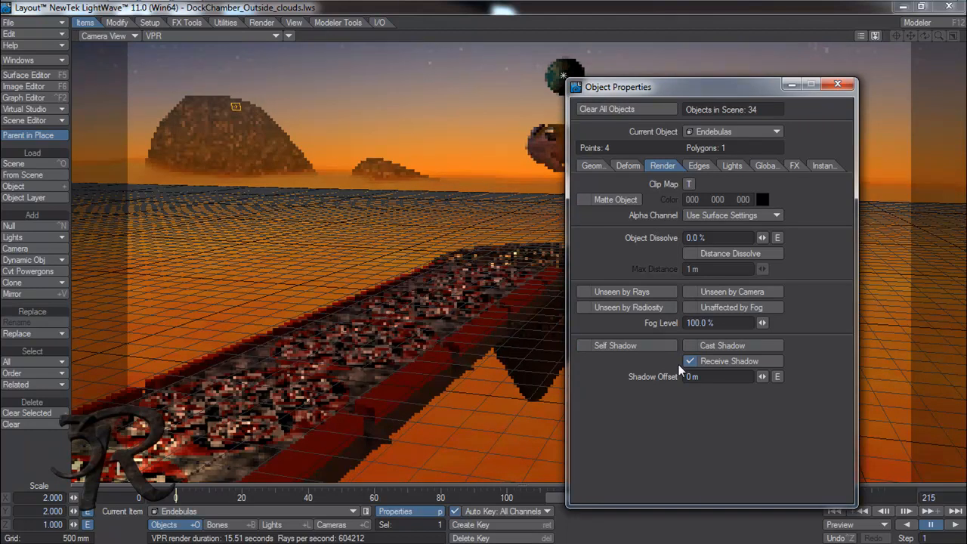
left_click(689, 361)
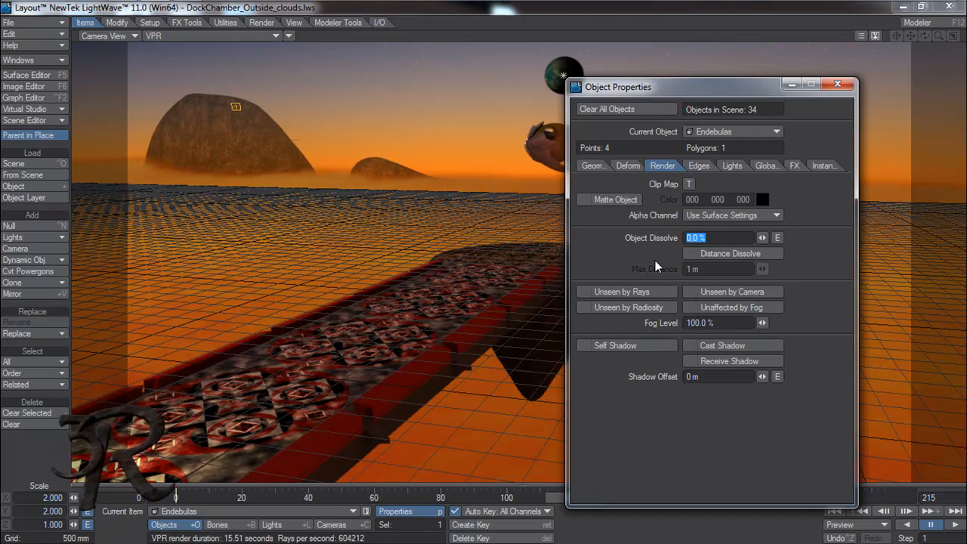
type("50")
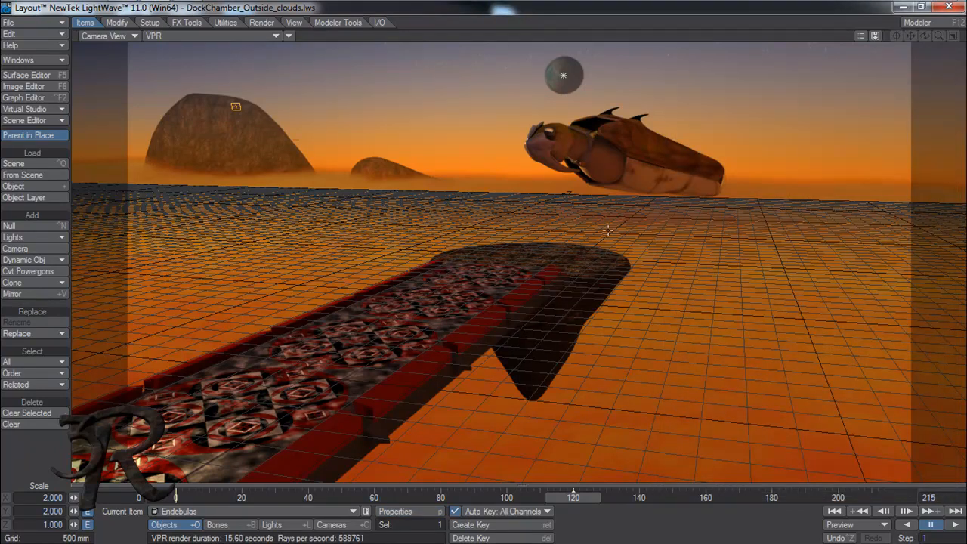
mouse_move(260, 269)
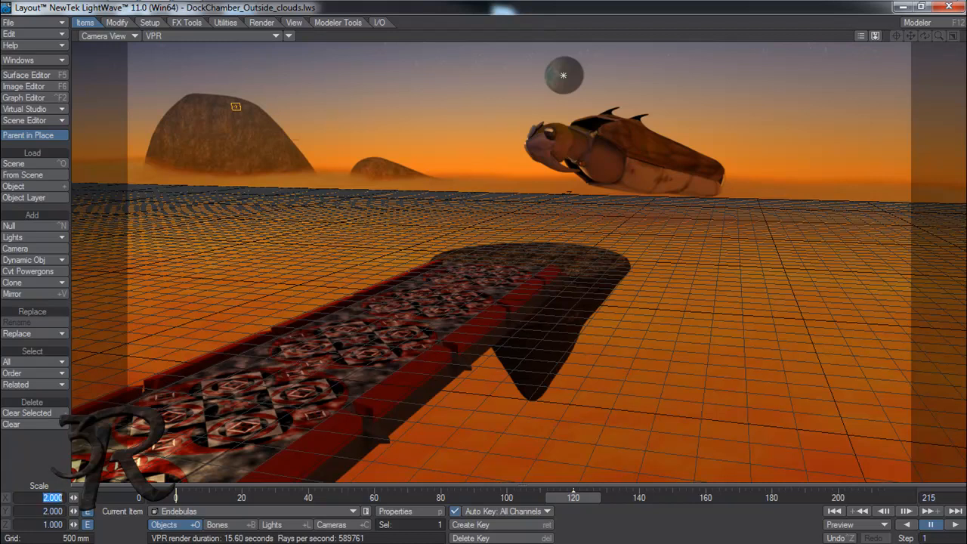
Scale the planet down to 1.5 and move it far back along Z into the sky.
type("1.5")
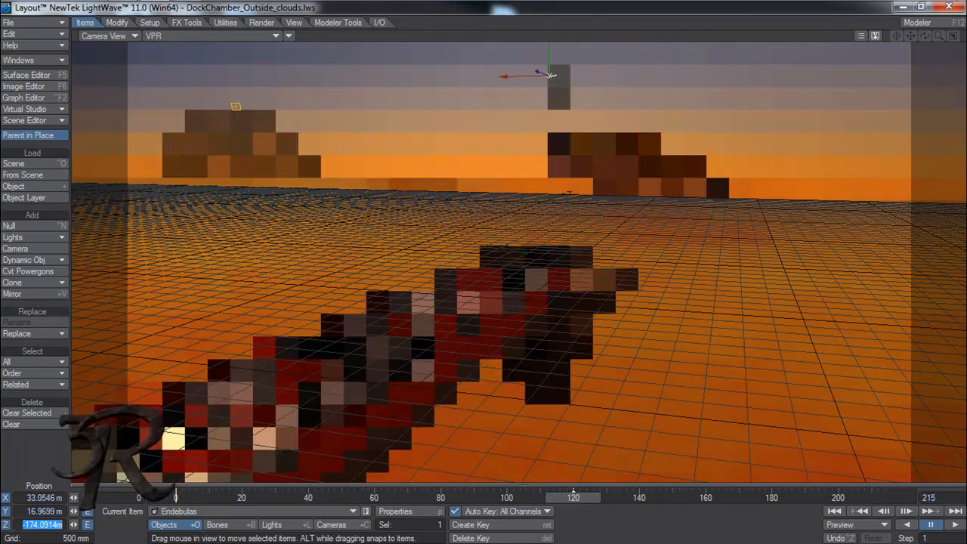
left_click_drag(550, 76, 523, 76)
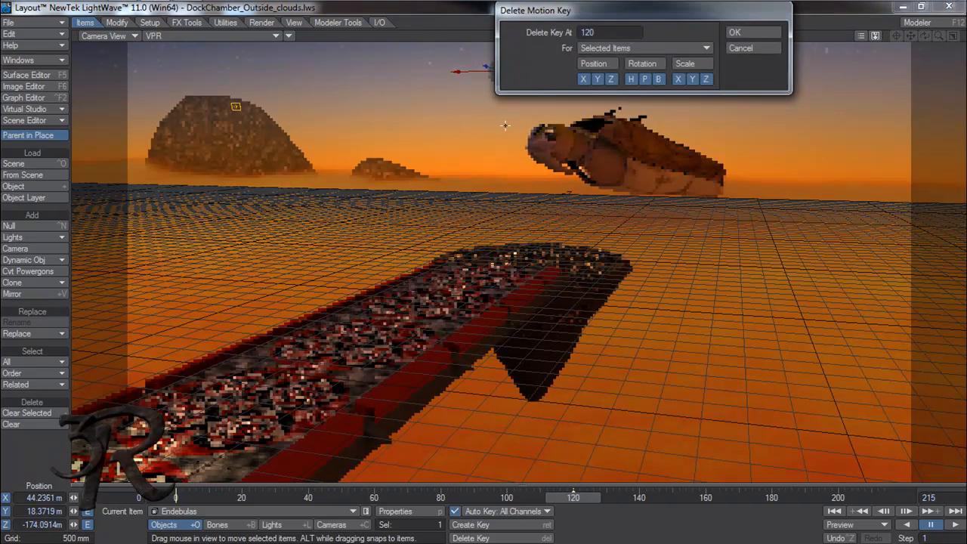
Cancel the key deletion and save the scene over DockChamber_Outside_clouds.lws.
left_click(734, 32)
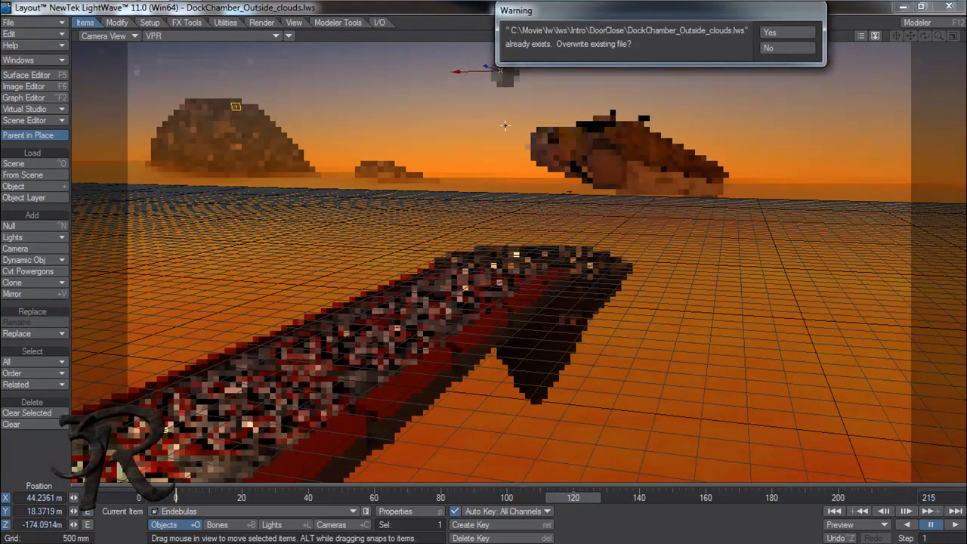
left_click(770, 32)
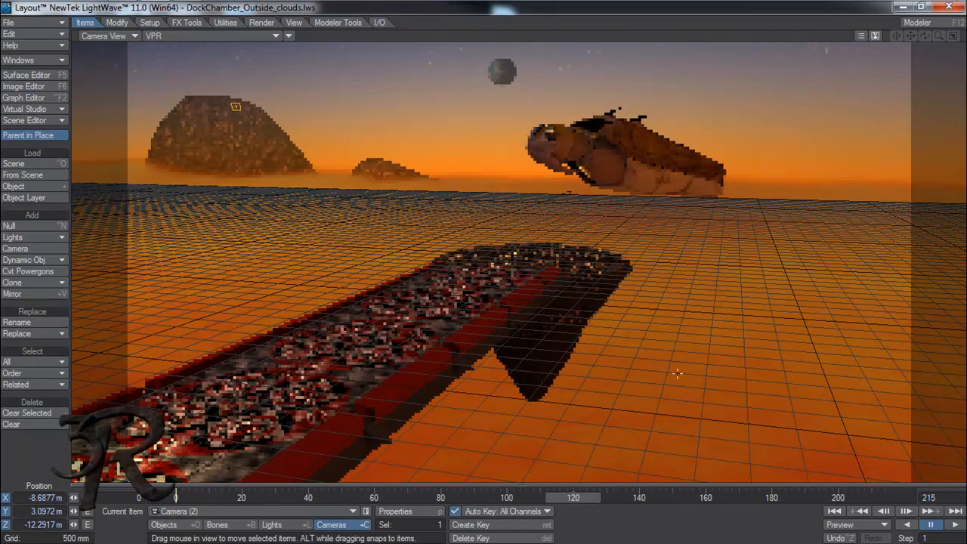
mouse_move(683, 377)
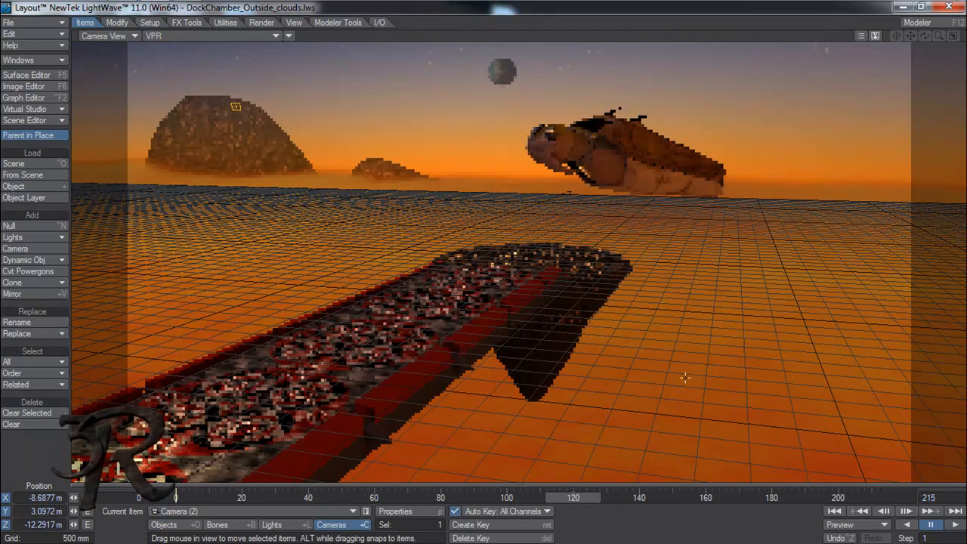